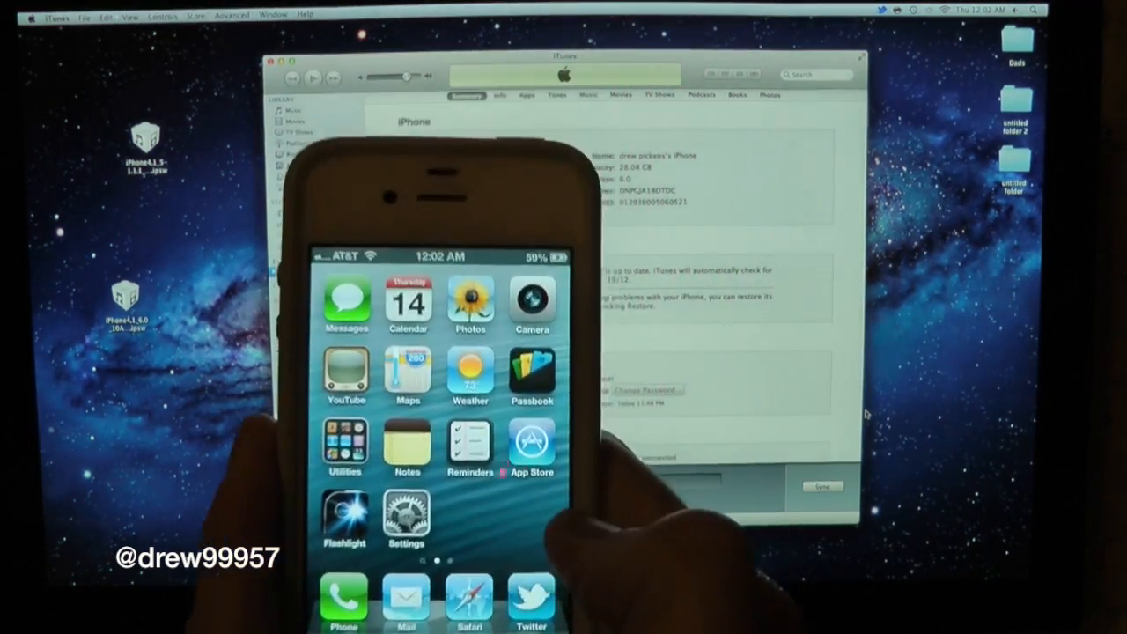
- Option-Restore the iPhone using the iPhone4,1 5.1.1 Restore .ipsw from the Desktop
left_click(407, 520)
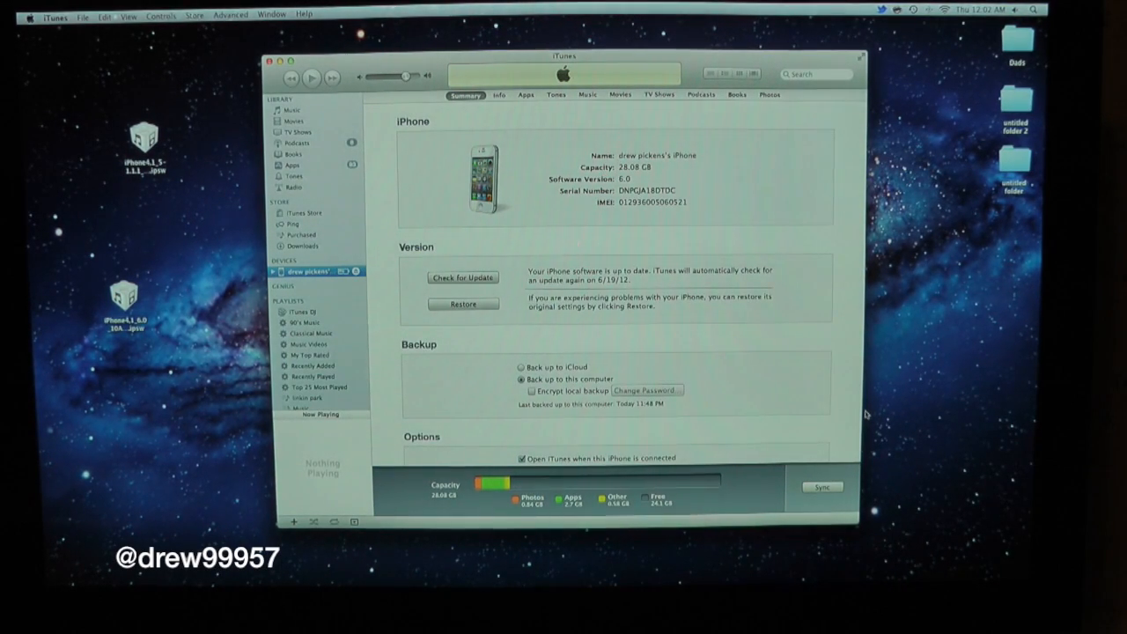
mouse_move(942, 390)
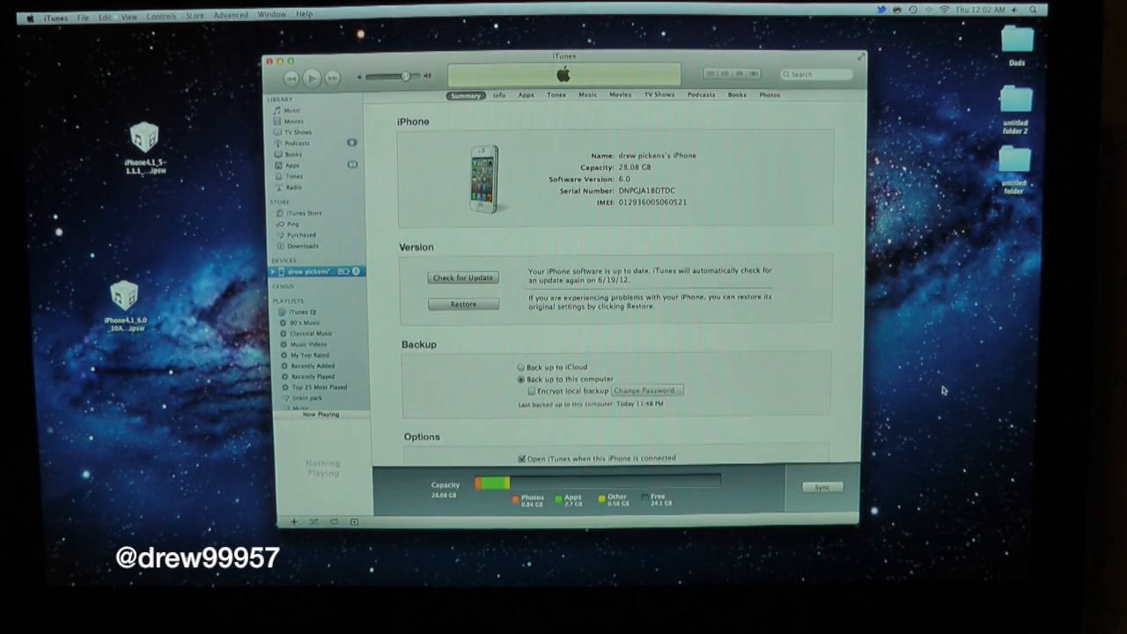
mouse_move(743, 323)
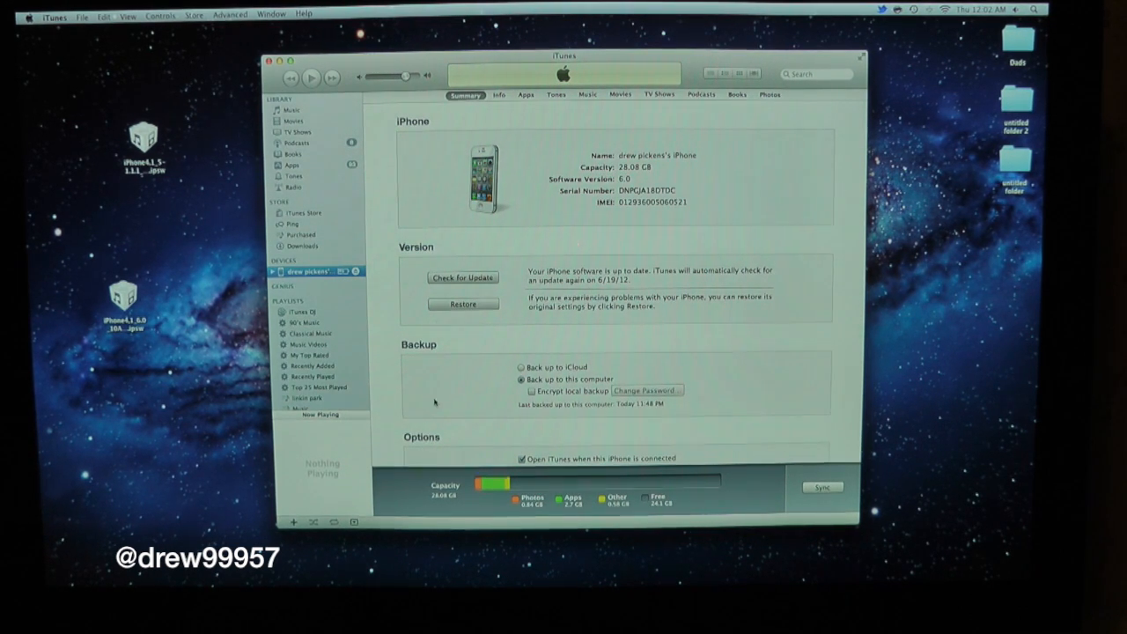
mouse_move(506, 347)
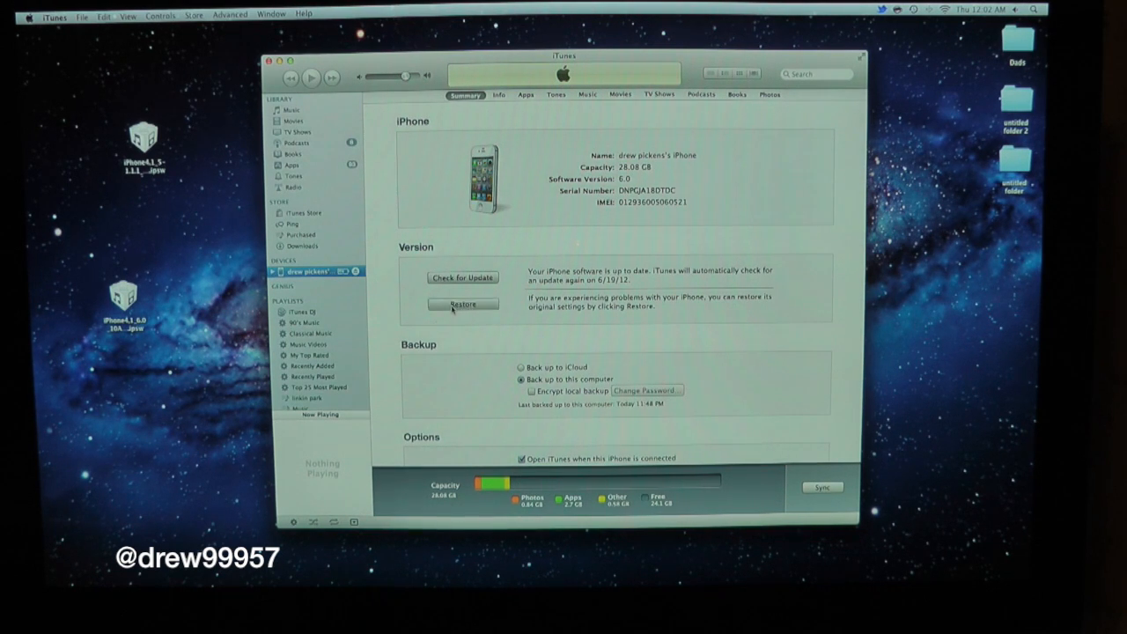
left_click(462, 303)
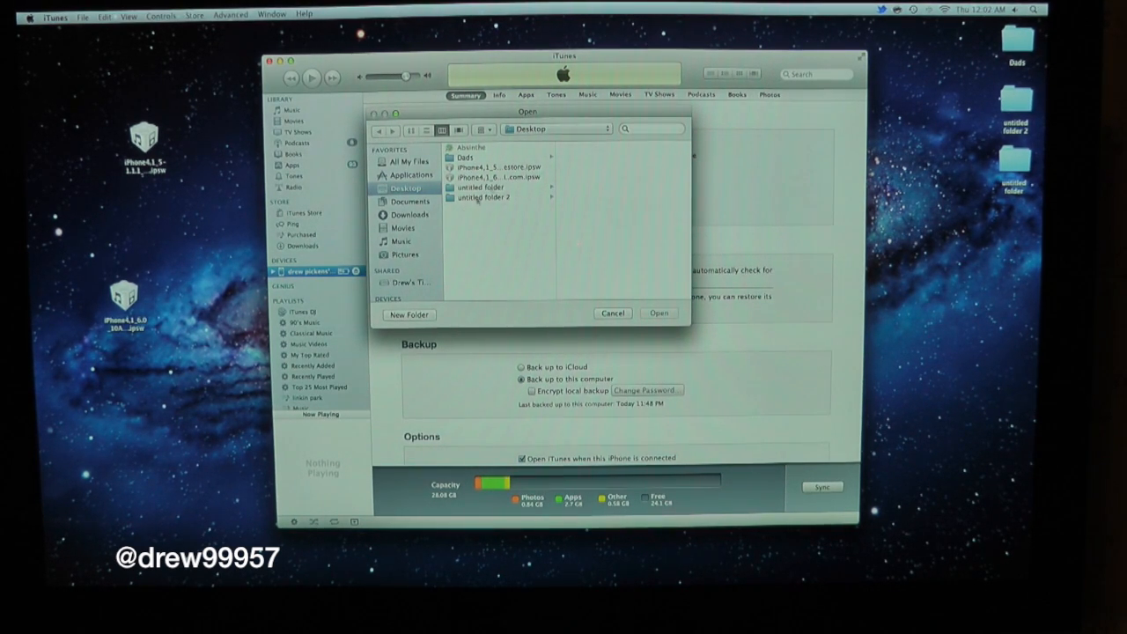
left_click(498, 166)
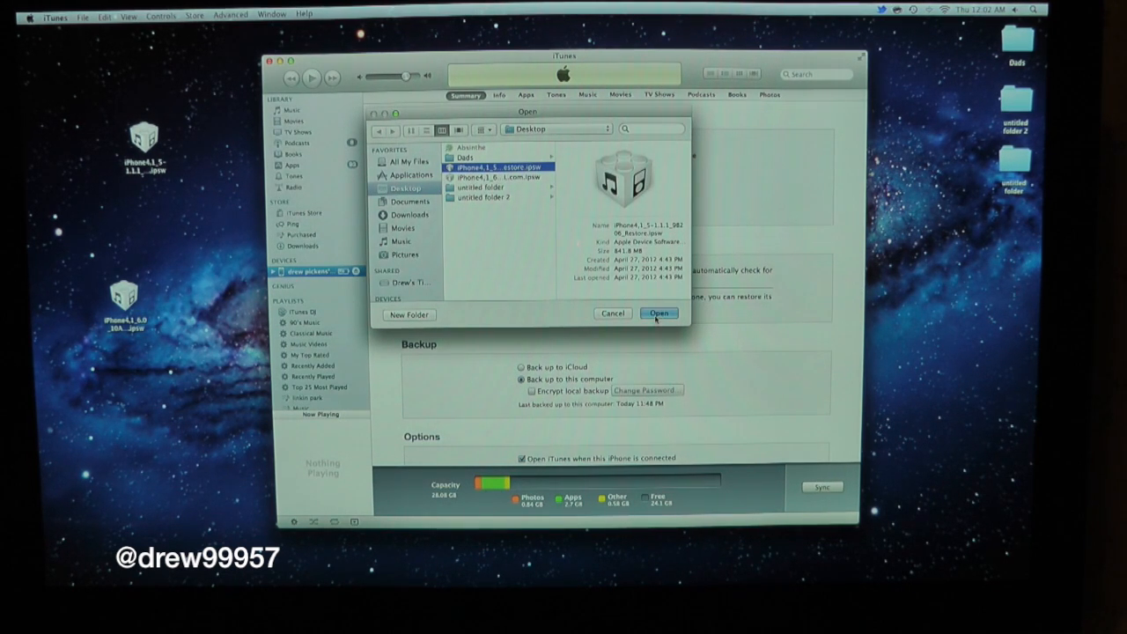
left_click(658, 312)
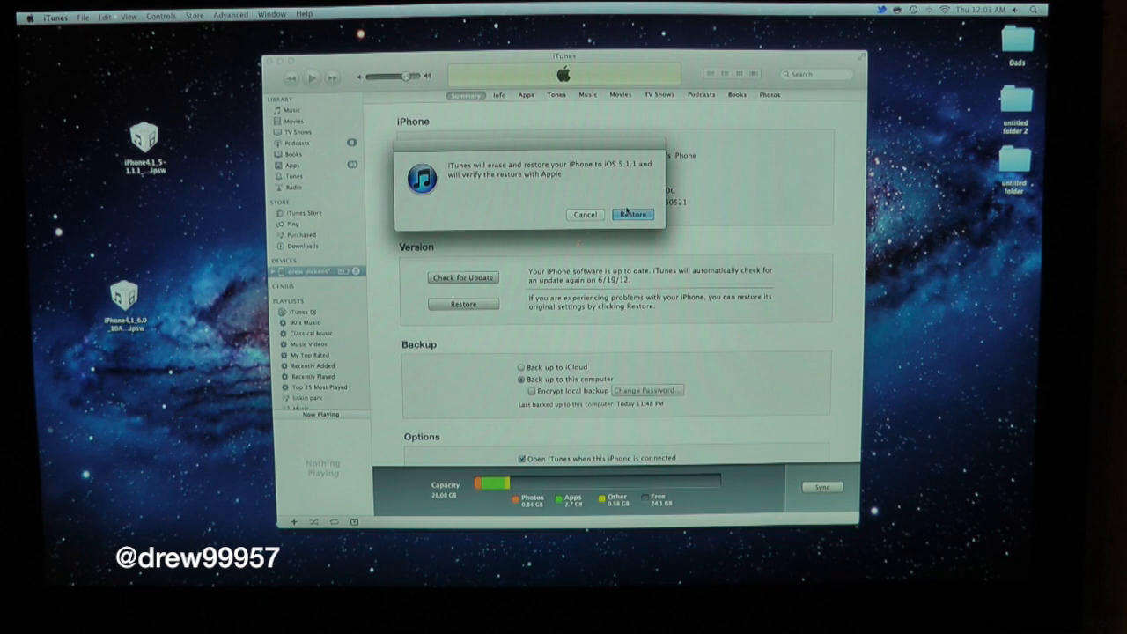
- Confirm erasing the iPhone and restoring it to iOS 5.1.1
left_click(633, 214)
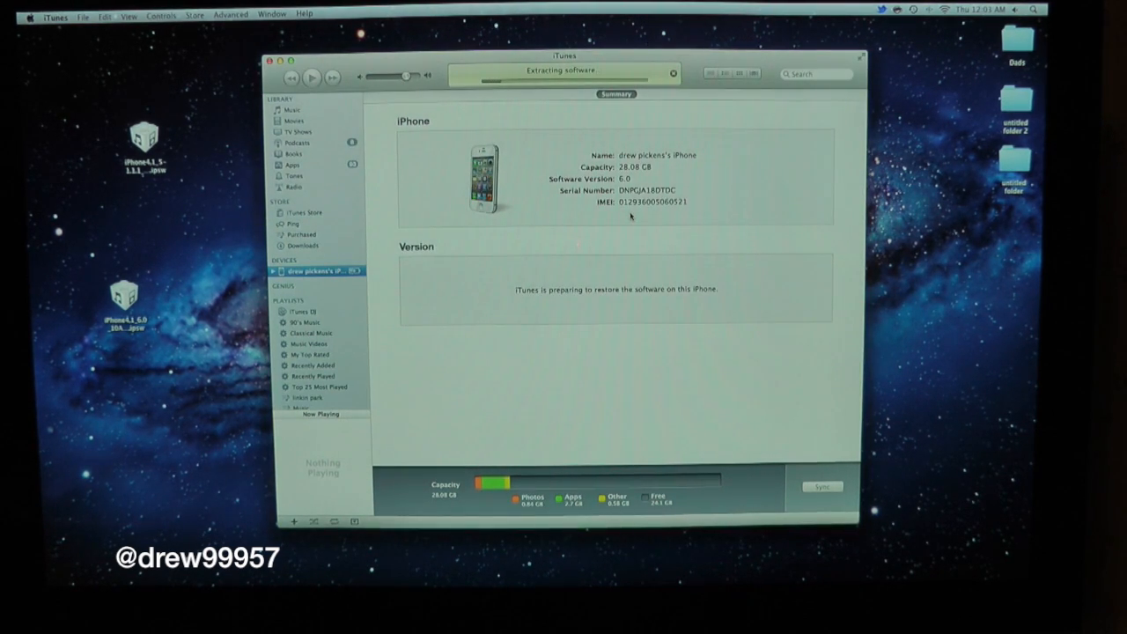